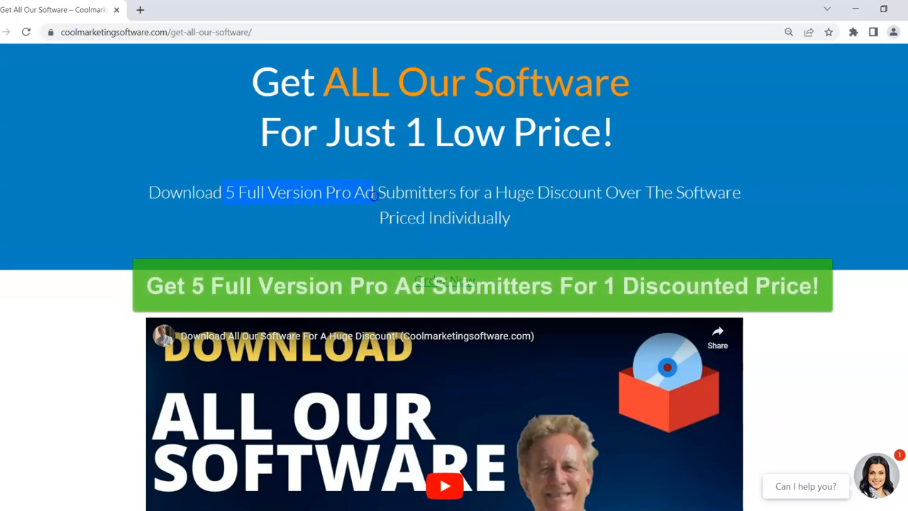
Highlight the '5 Full Version Pro Ad Submitters' line and scroll to the Osclass Submitter heading.
{"action": "left_click_drag", "start_coordinate": [373, 192], "coordinate": [680, 184]}
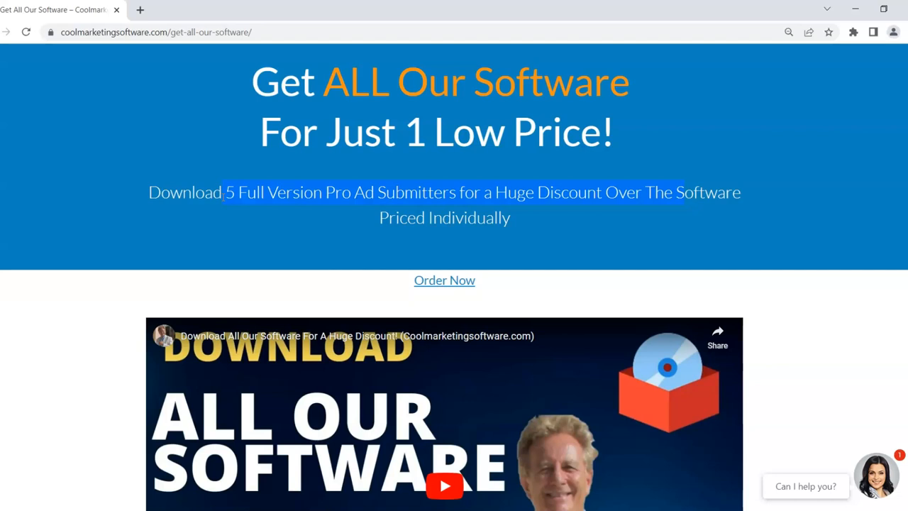
{"action": "scroll", "scroll_direction": "down", "scroll_amount": 3}
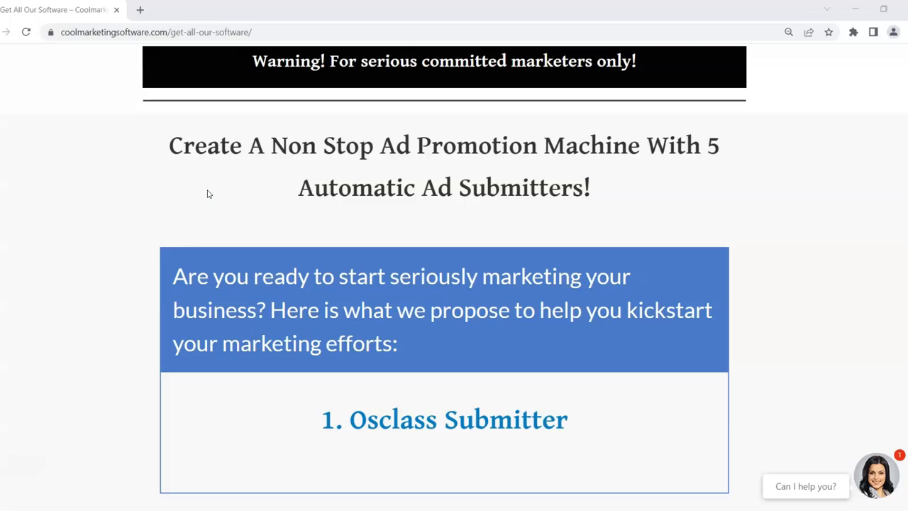
{"action": "mouse_move", "coordinate": [800, 121]}
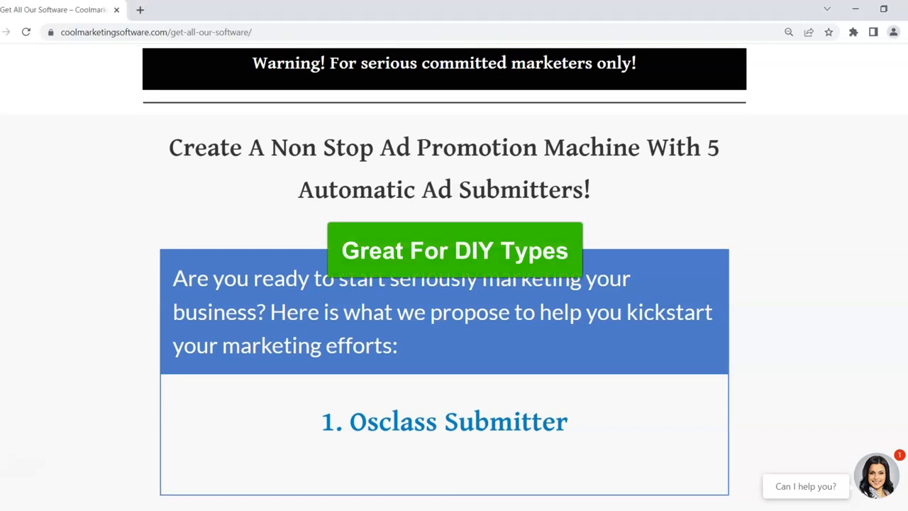
Scroll past the Osclass Submitter video to its bulleted checklist of ad-posting features.
{"action": "scroll", "scroll_direction": "down", "scroll_amount": 3}
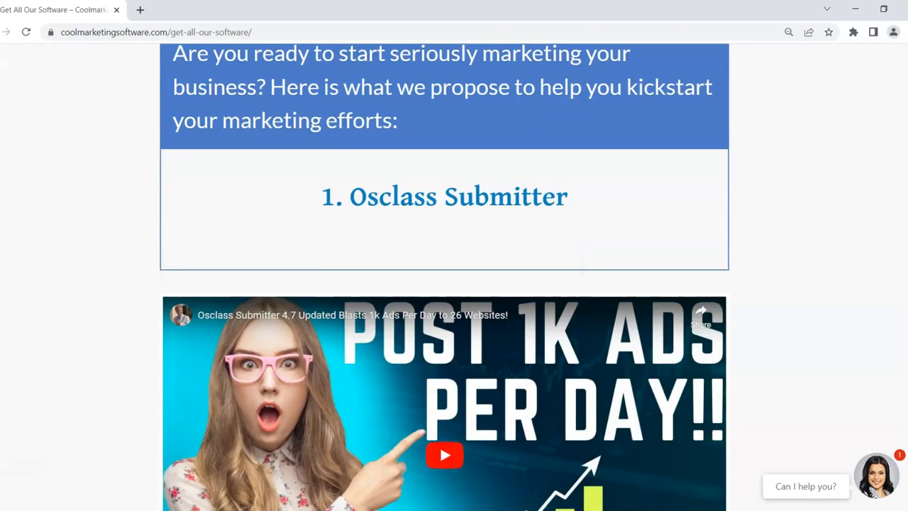
{"action": "scroll", "scroll_direction": "down", "scroll_amount": 3}
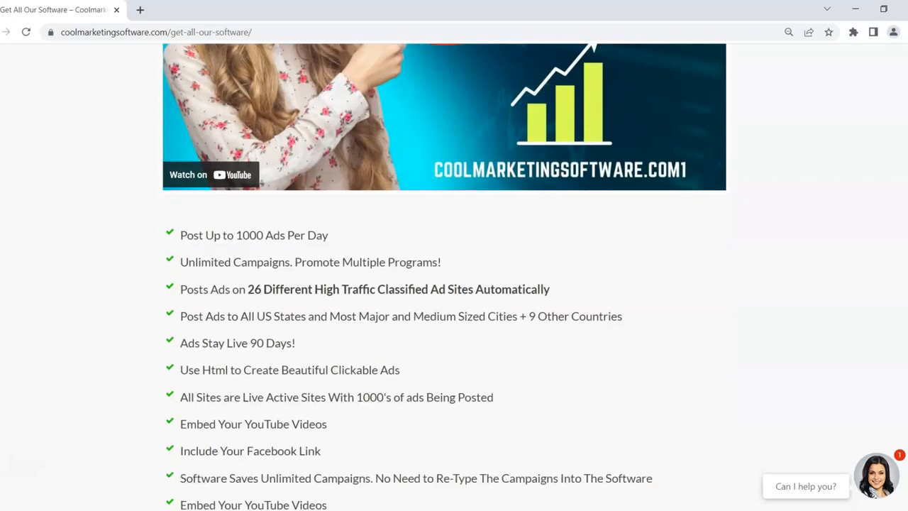
{"action": "scroll", "scroll_direction": "down", "scroll_amount": 3}
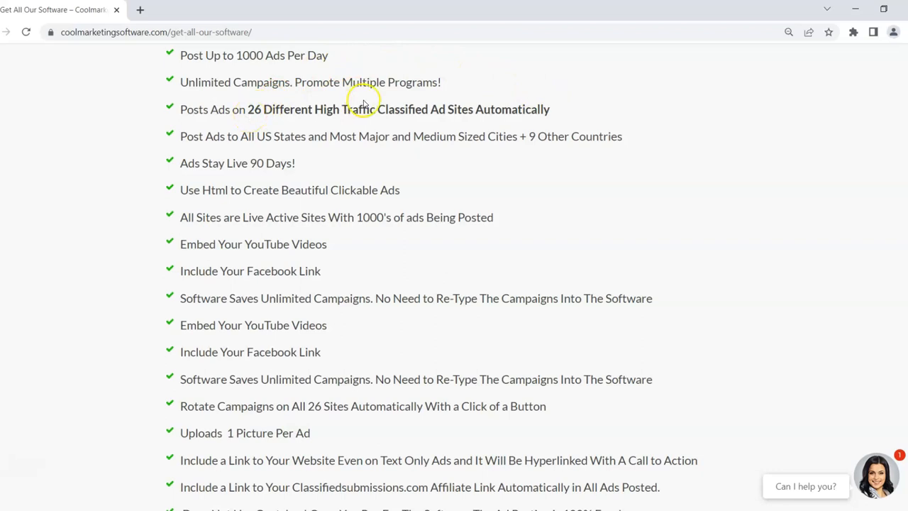
{"action": "mouse_move", "coordinate": [793, 123]}
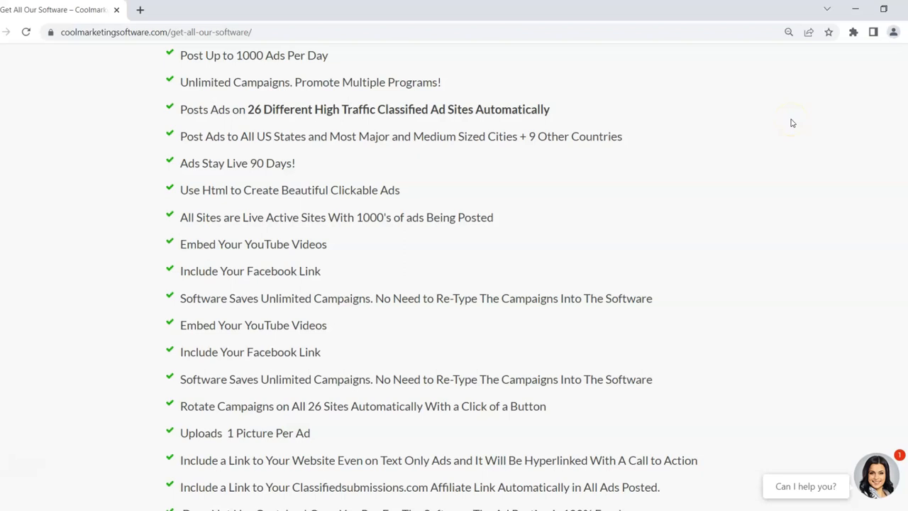
{"action": "scroll", "scroll_direction": "down", "scroll_amount": 3}
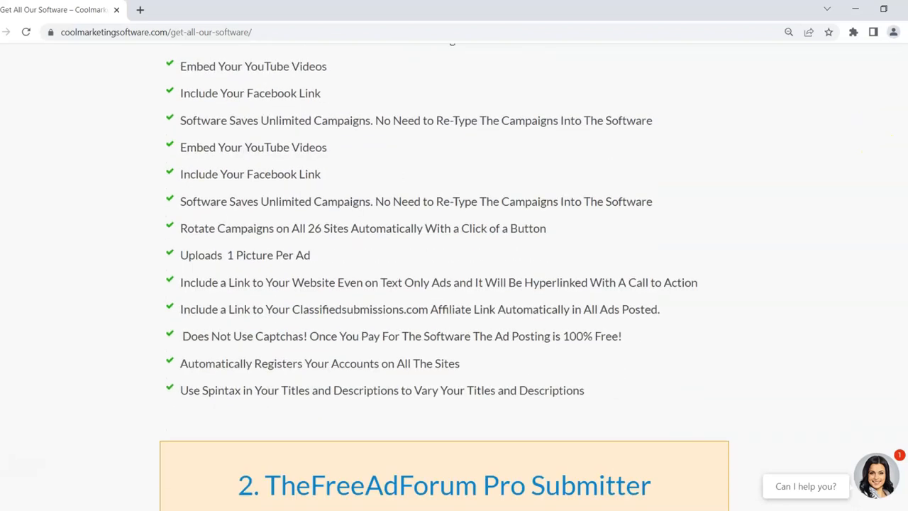
{"action": "scroll", "scroll_direction": "down", "scroll_amount": 3}
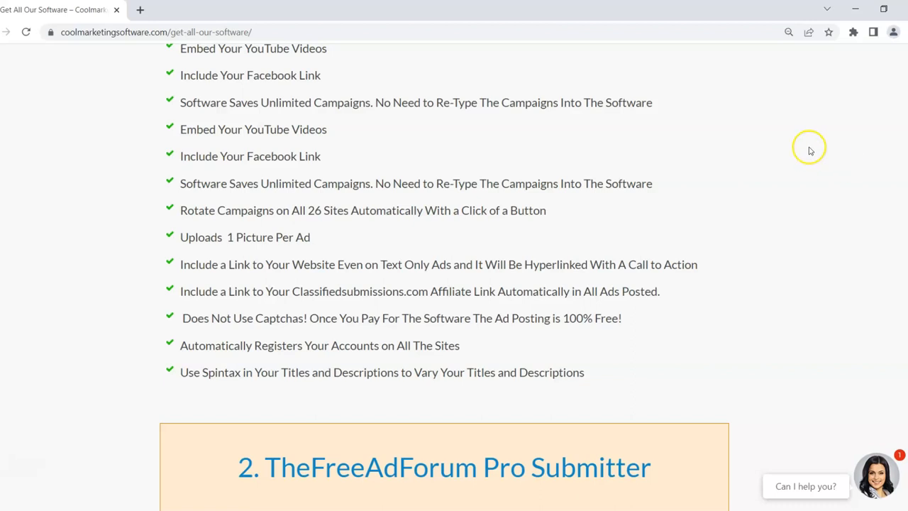
{"action": "scroll", "scroll_direction": "up", "scroll_amount": 3}
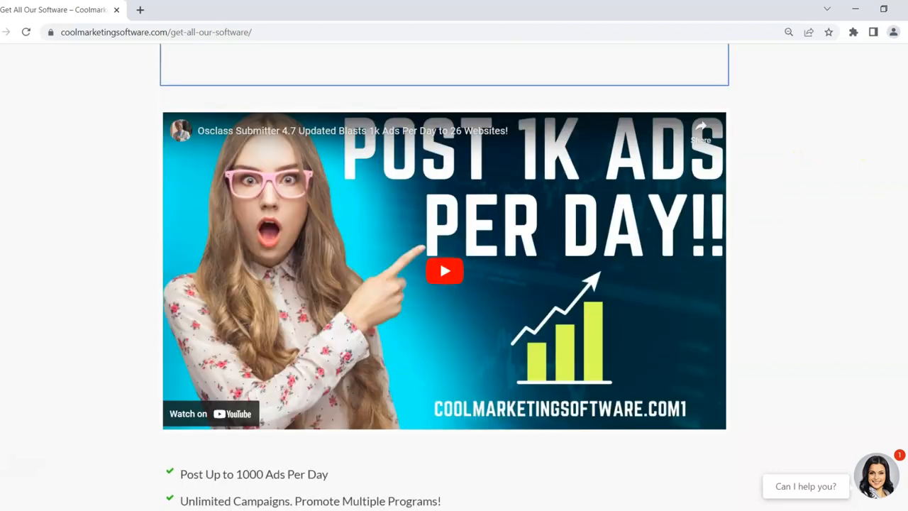
{"action": "scroll", "scroll_direction": "down", "scroll_amount": 3}
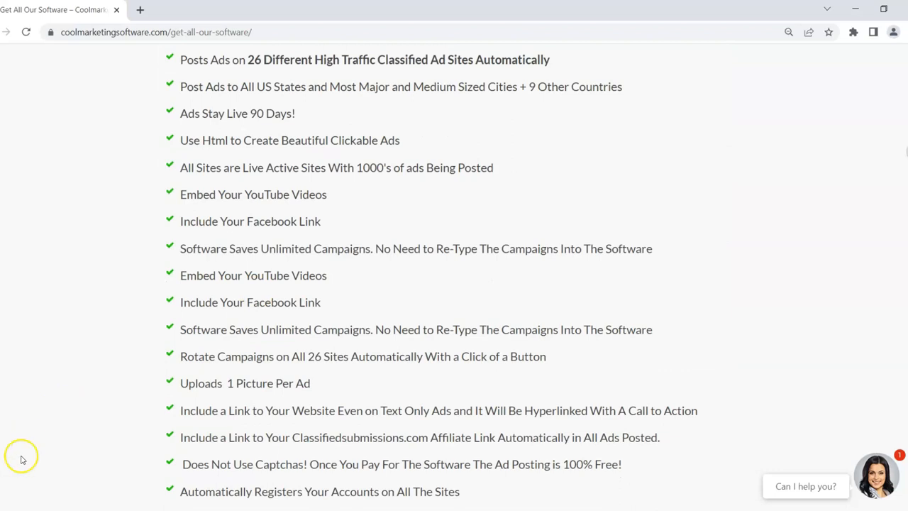
Scroll through TheFreeAdForum Pro Submitter video and features to the ClassAdsCom Easy Submitter heading.
{"action": "scroll", "scroll_direction": "down", "scroll_amount": 3}
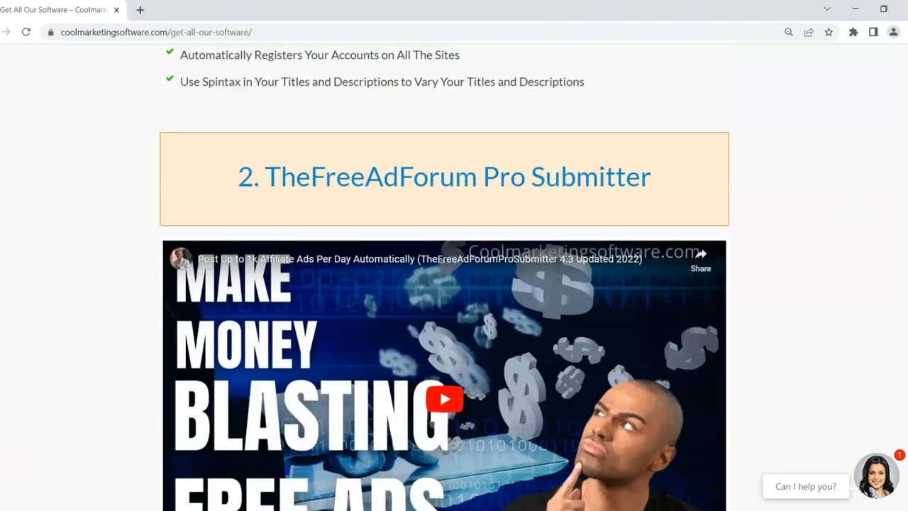
{"action": "scroll", "scroll_direction": "down", "scroll_amount": 3}
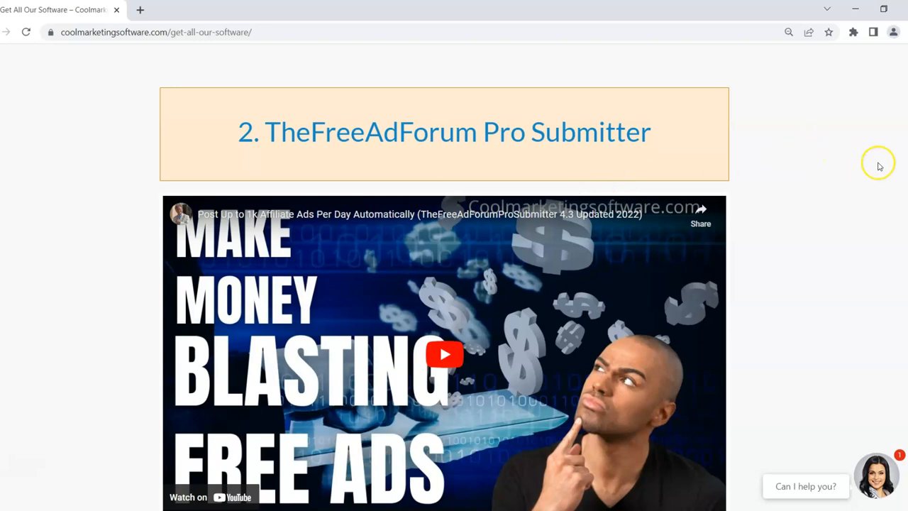
{"action": "mouse_move", "coordinate": [901, 170]}
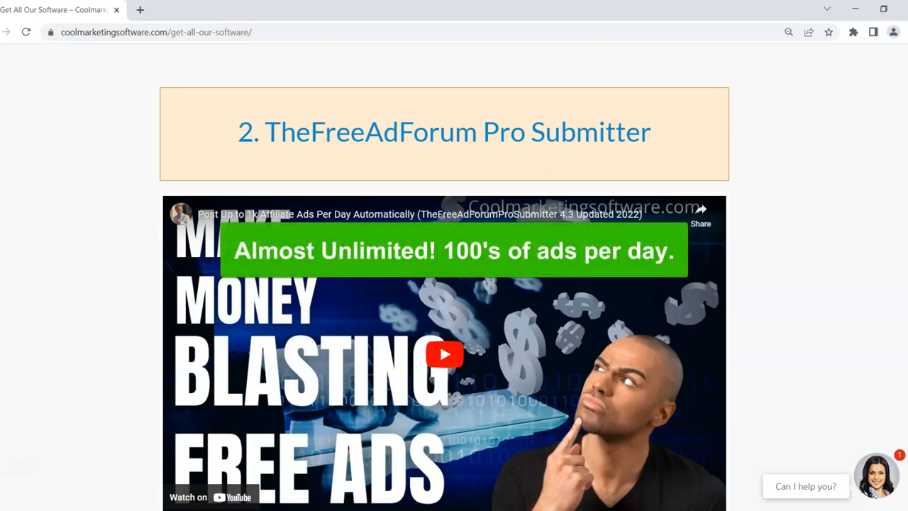
{"action": "scroll", "scroll_direction": "down", "scroll_amount": 3}
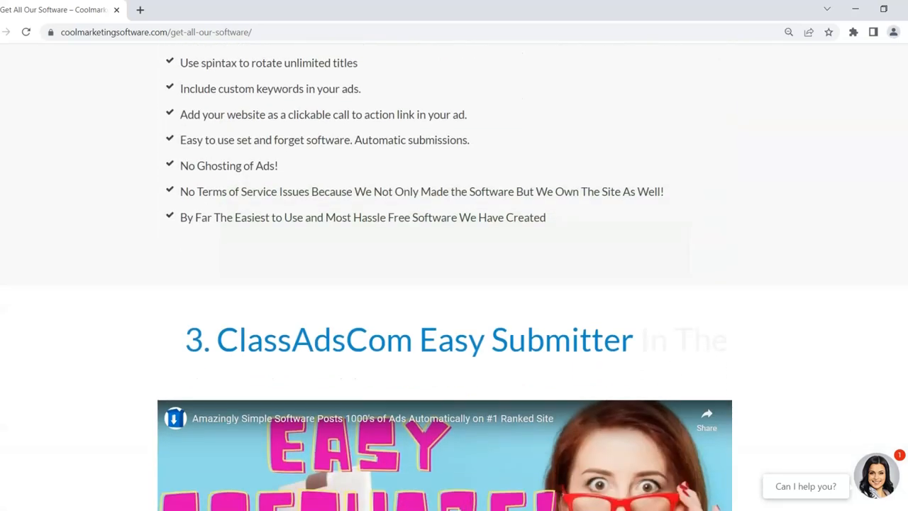
Scroll past the ClassAdsCom video and checklist to the '4. Omni Reply' heading.
{"action": "scroll", "scroll_direction": "down", "scroll_amount": 3}
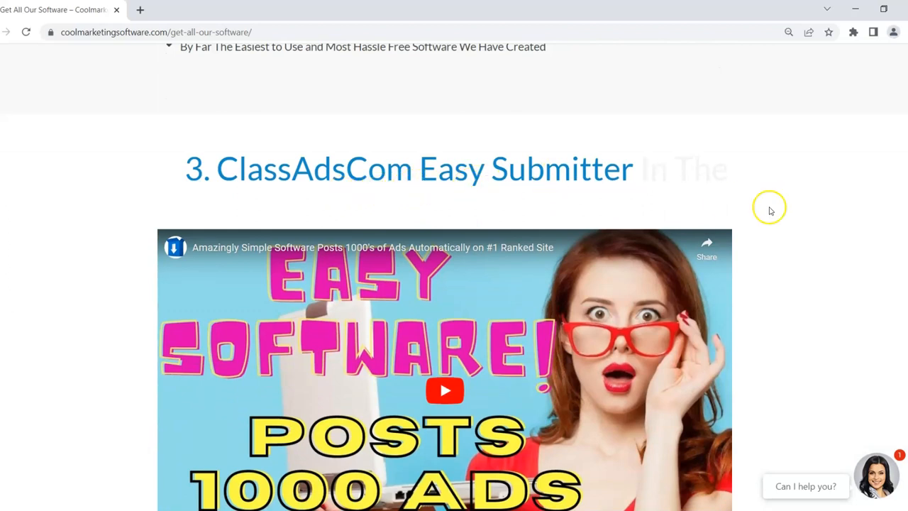
{"action": "mouse_move", "coordinate": [770, 209]}
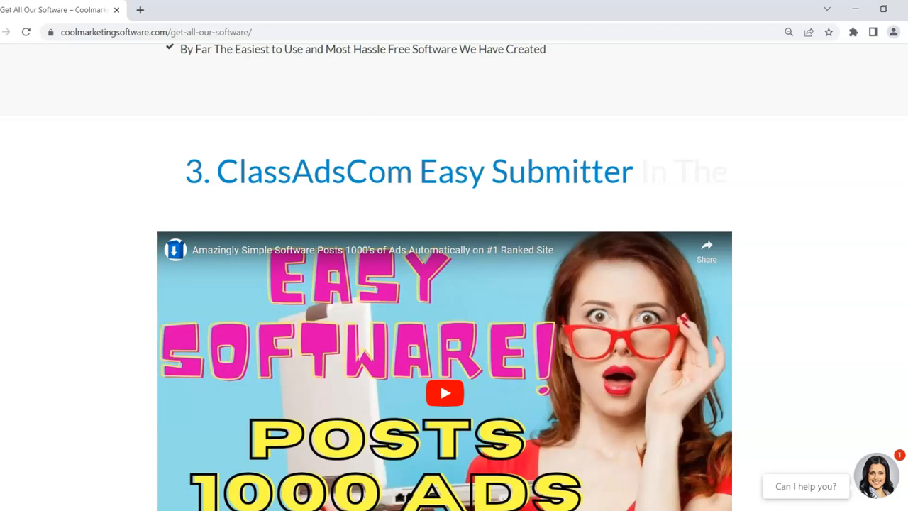
{"action": "scroll", "scroll_direction": "down", "scroll_amount": 3}
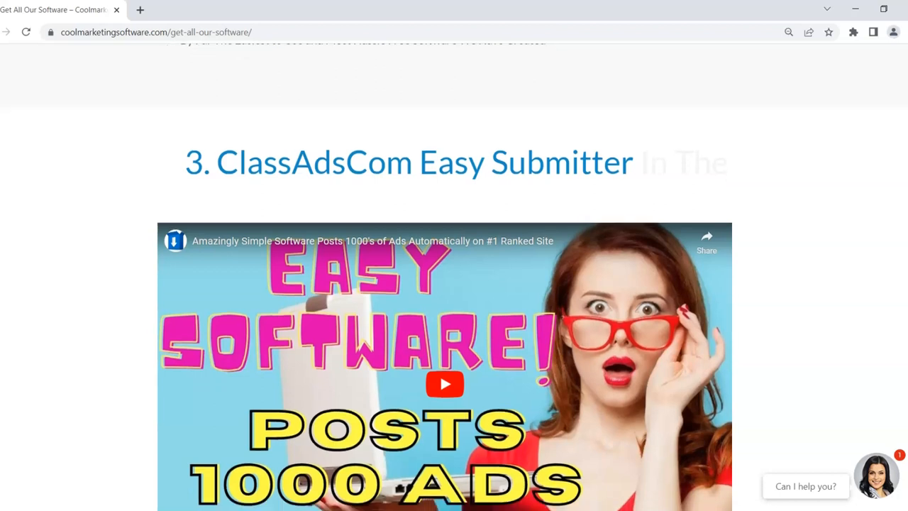
{"action": "scroll", "scroll_direction": "down", "scroll_amount": 3}
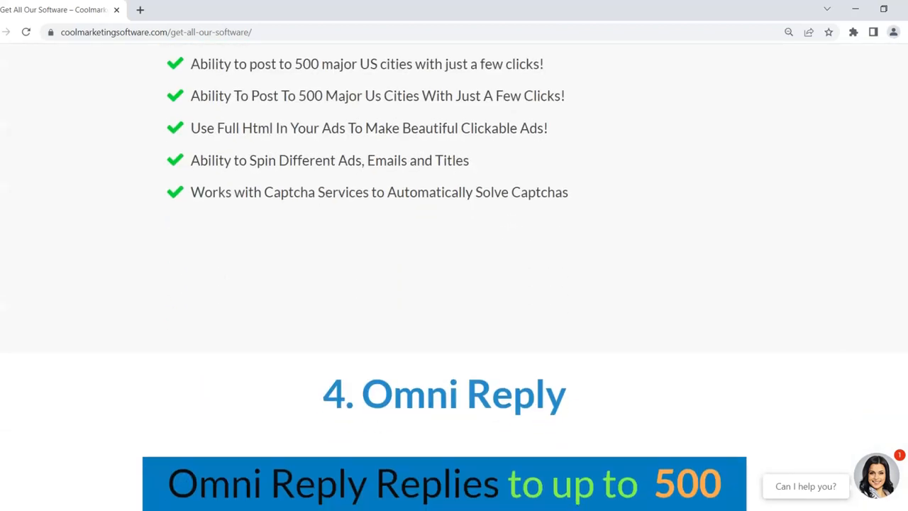
Scroll past the Omni Reply description and video until the '5. Ad Reply 3.0' heading appears.
{"action": "scroll", "scroll_direction": "down", "scroll_amount": 3}
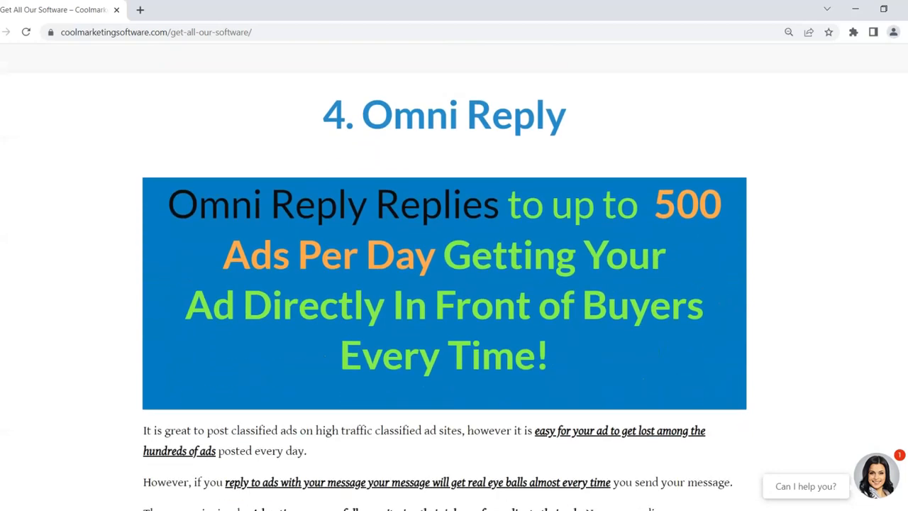
{"action": "scroll", "scroll_direction": "down", "scroll_amount": 3}
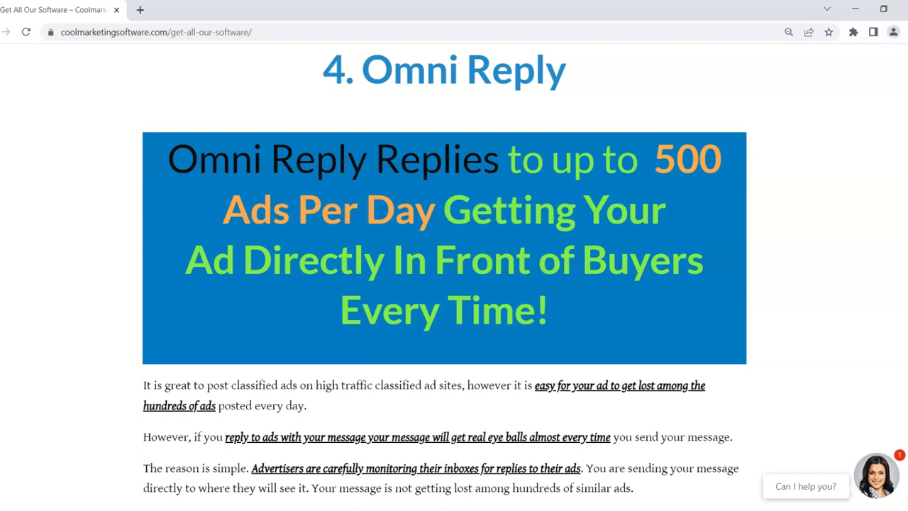
{"action": "scroll", "scroll_direction": "down", "scroll_amount": 3}
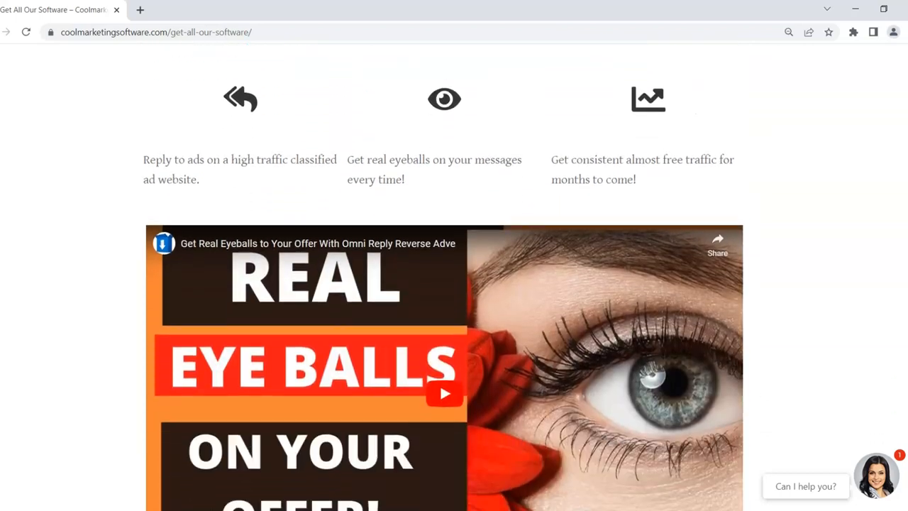
{"action": "scroll", "scroll_direction": "down", "scroll_amount": 3}
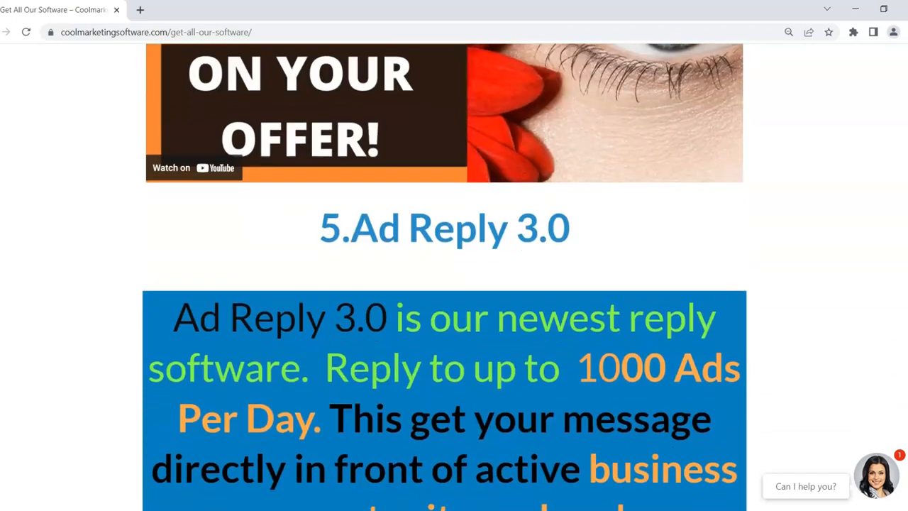
{"action": "scroll", "scroll_direction": "down", "scroll_amount": 3}
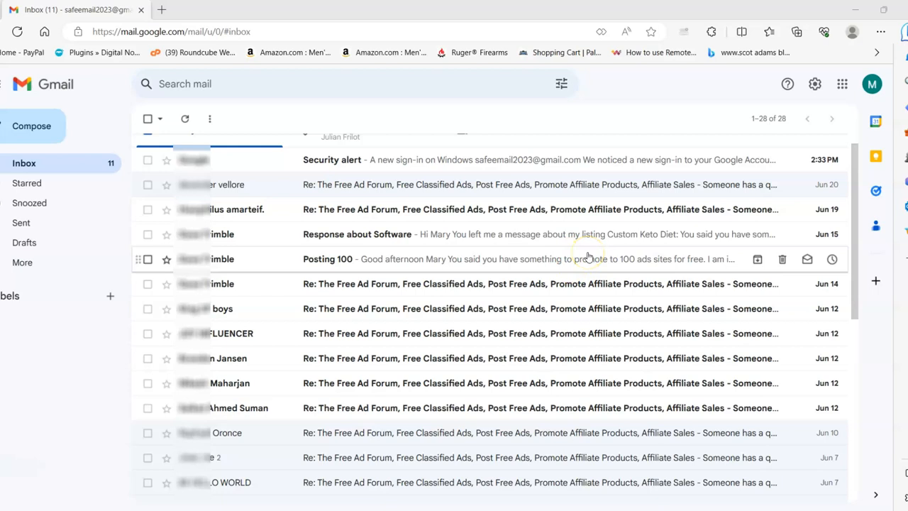
{"action": "mouse_move", "coordinate": [587, 257]}
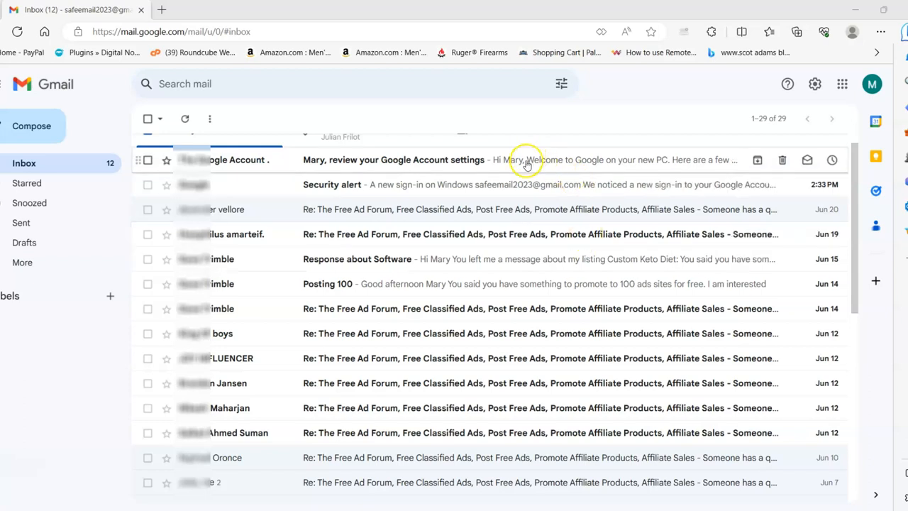
{"action": "mouse_move", "coordinate": [358, 259]}
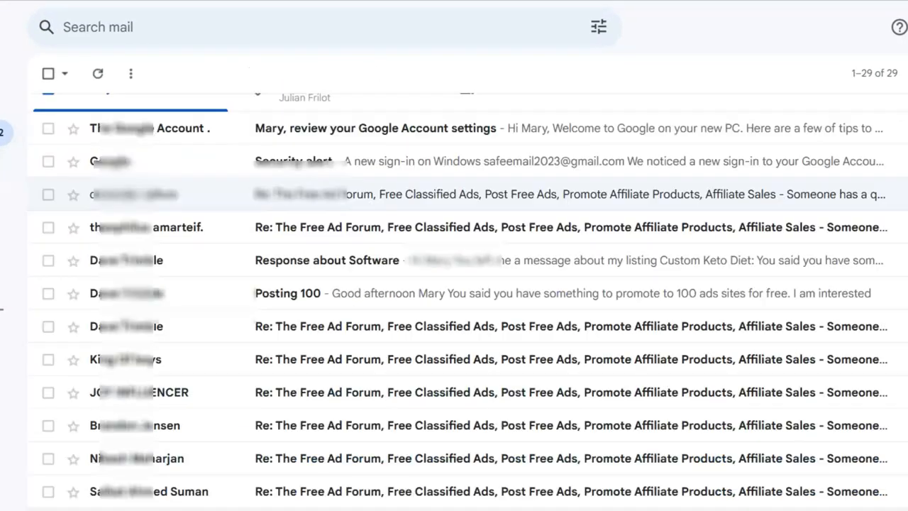
{"action": "mouse_move", "coordinate": [397, 426]}
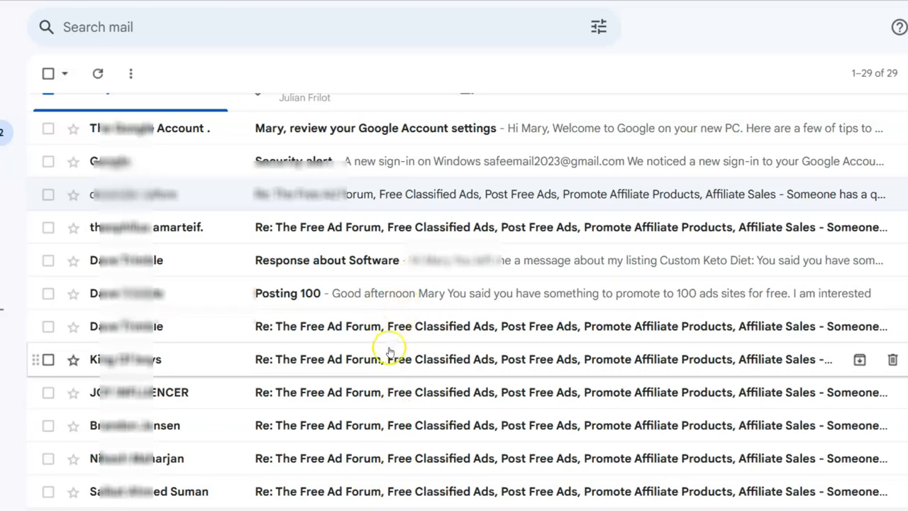
{"action": "mouse_move", "coordinate": [428, 447]}
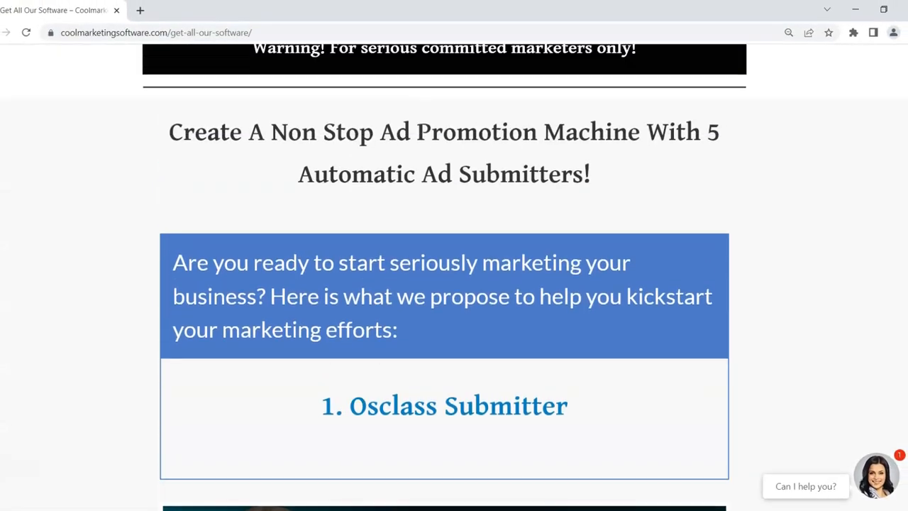
Scroll from Osclass Submitter through sections 2–4 down toward Ad Reply 3.0.
{"action": "scroll", "scroll_direction": "down", "scroll_amount": 3}
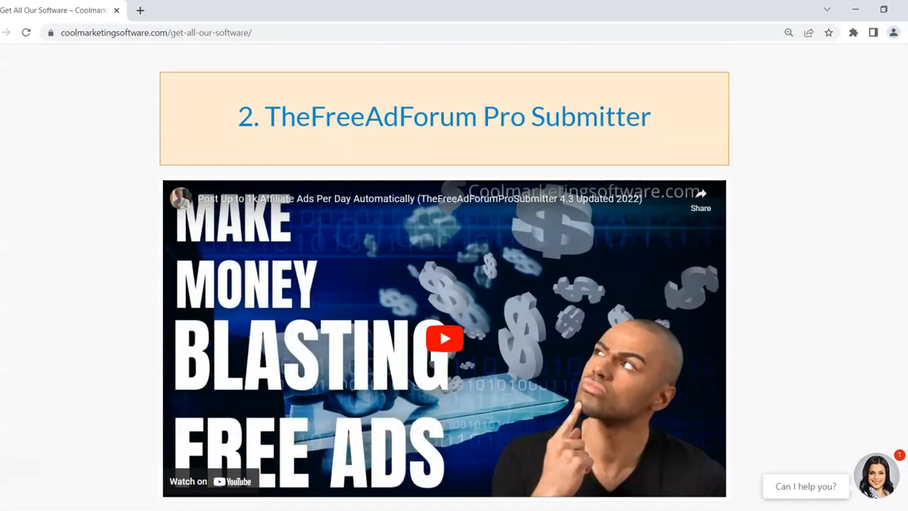
{"action": "scroll", "scroll_direction": "down", "scroll_amount": 3}
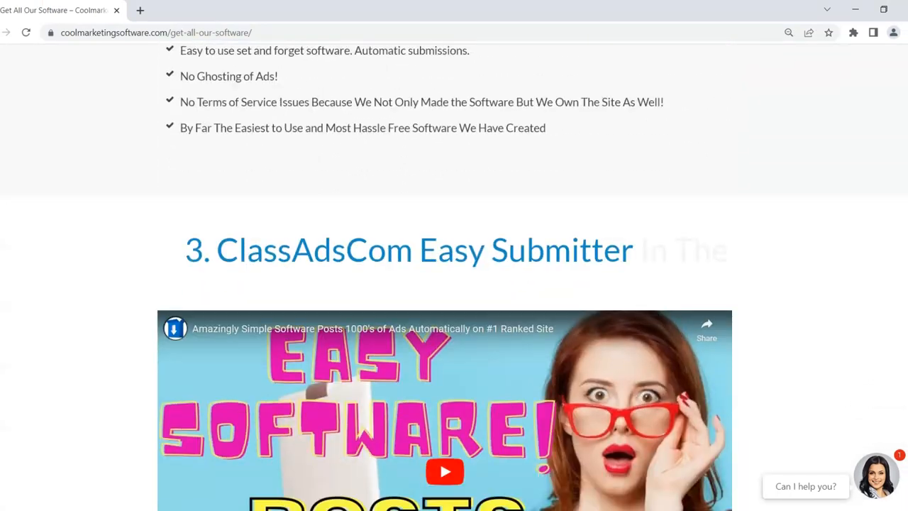
{"action": "scroll", "scroll_direction": "down", "scroll_amount": 3}
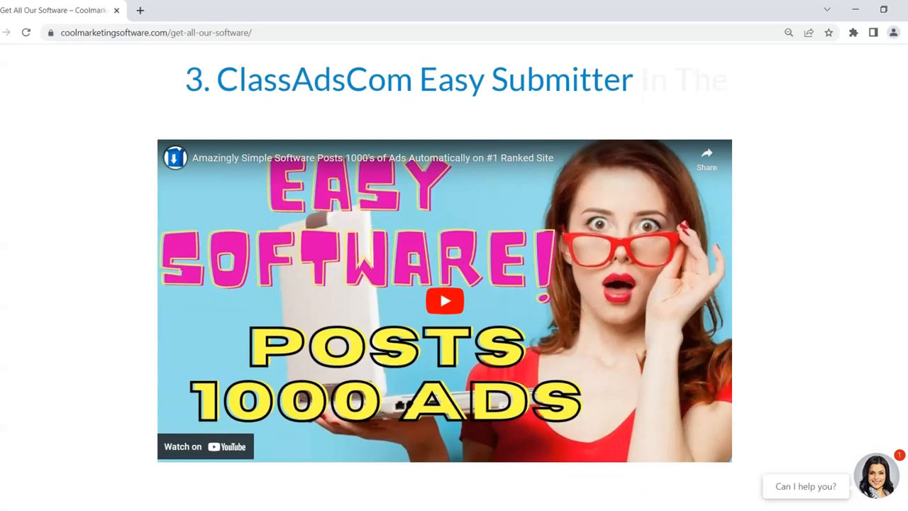
{"action": "scroll", "scroll_direction": "down", "scroll_amount": 3}
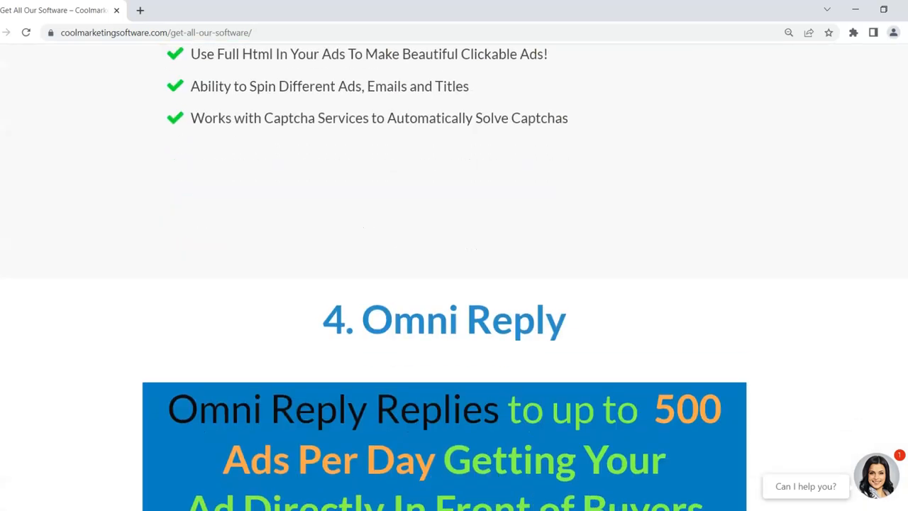
{"action": "scroll", "scroll_direction": "down", "scroll_amount": 3}
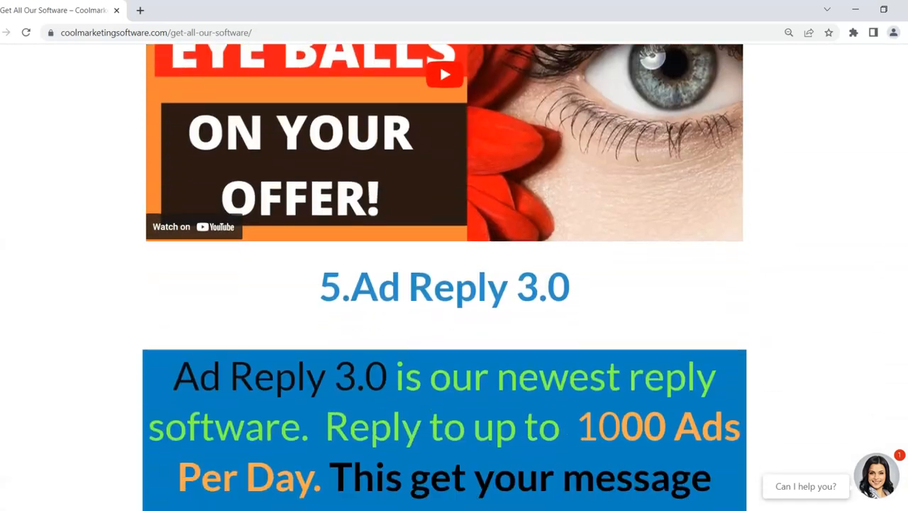
{"action": "scroll", "scroll_direction": "down", "scroll_amount": 3}
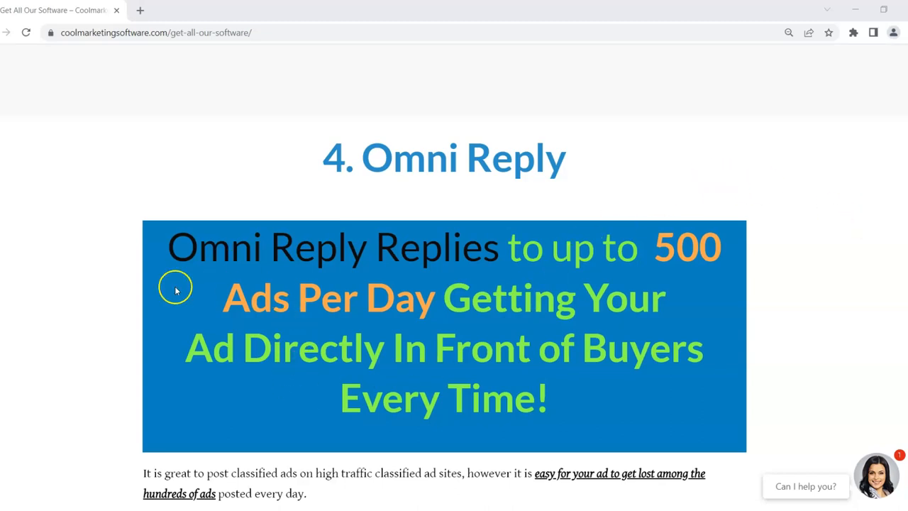
{"action": "mouse_move", "coordinate": [9, 343]}
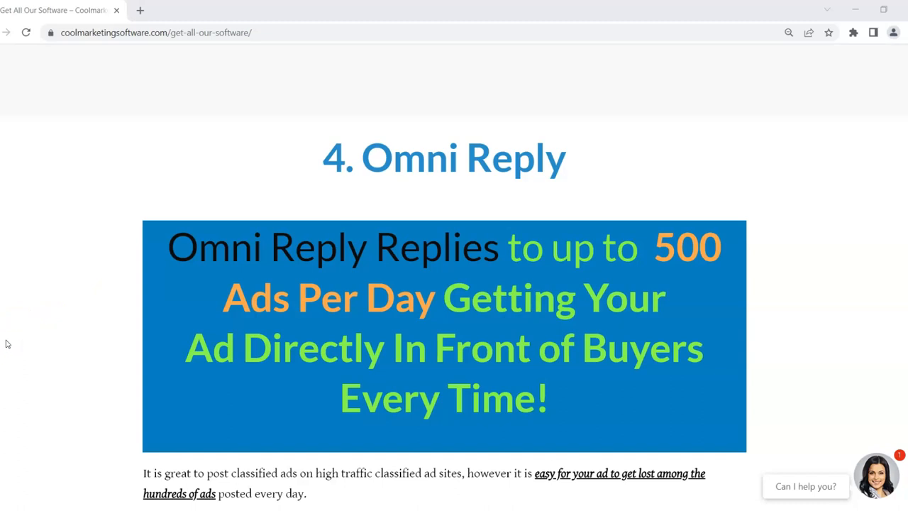
{"action": "mouse_move", "coordinate": [19, 318]}
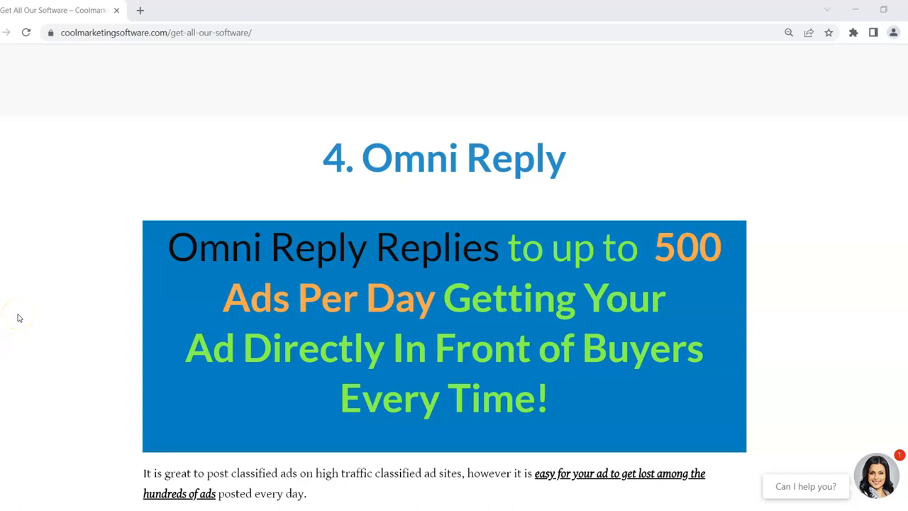
{"action": "mouse_move", "coordinate": [17, 320]}
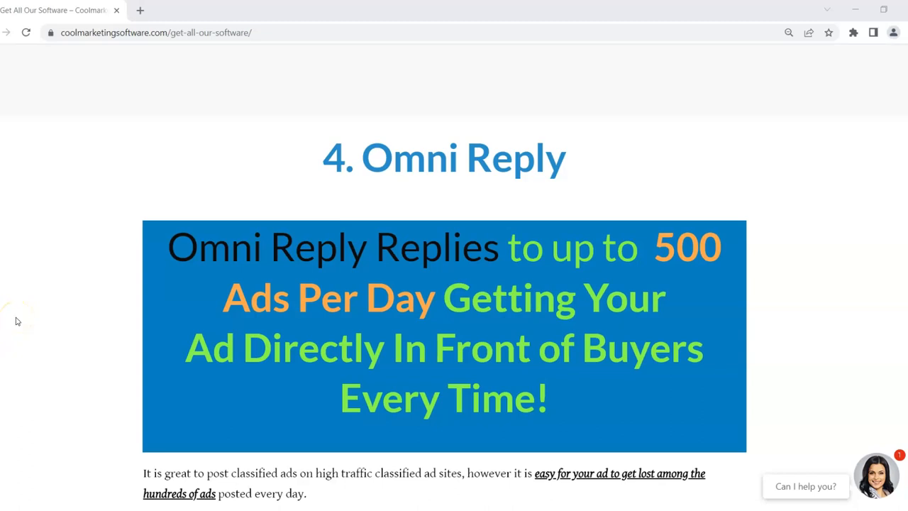
{"action": "mouse_move", "coordinate": [17, 318]}
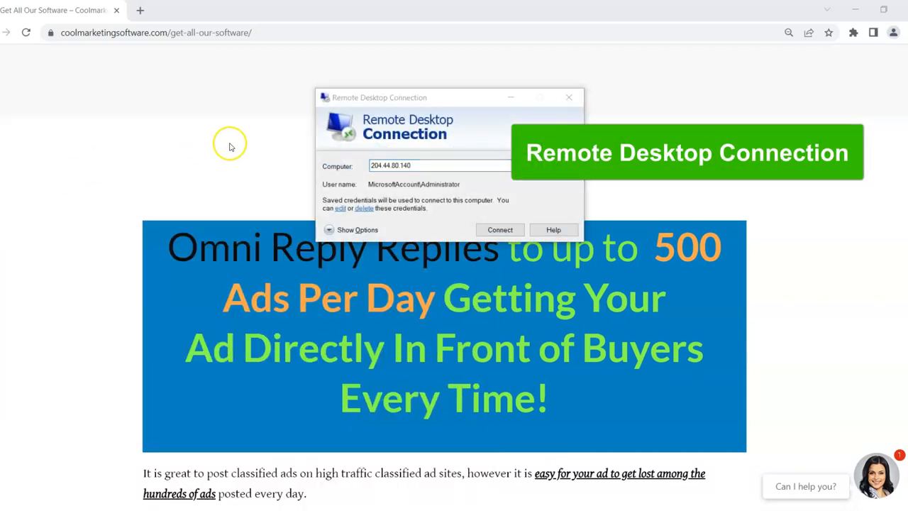
Connect to the VPS at 204.44.80.140, accepting the certificate warning to reach its desktop.
{"action": "left_click", "coordinate": [422, 165]}
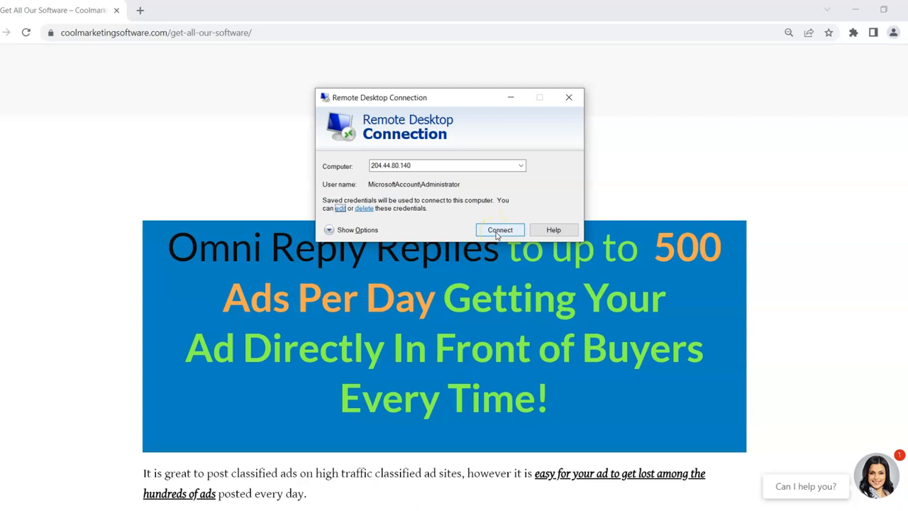
{"action": "left_click", "coordinate": [499, 229]}
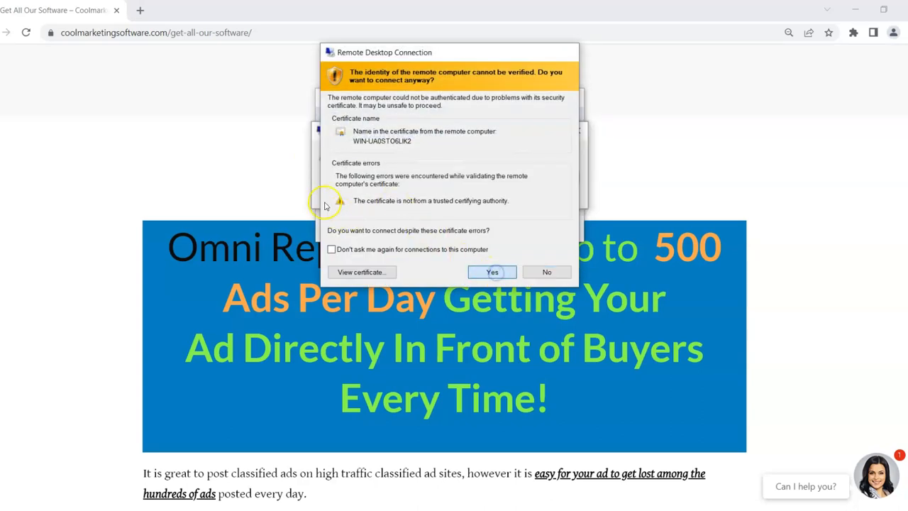
{"action": "left_click", "coordinate": [492, 272]}
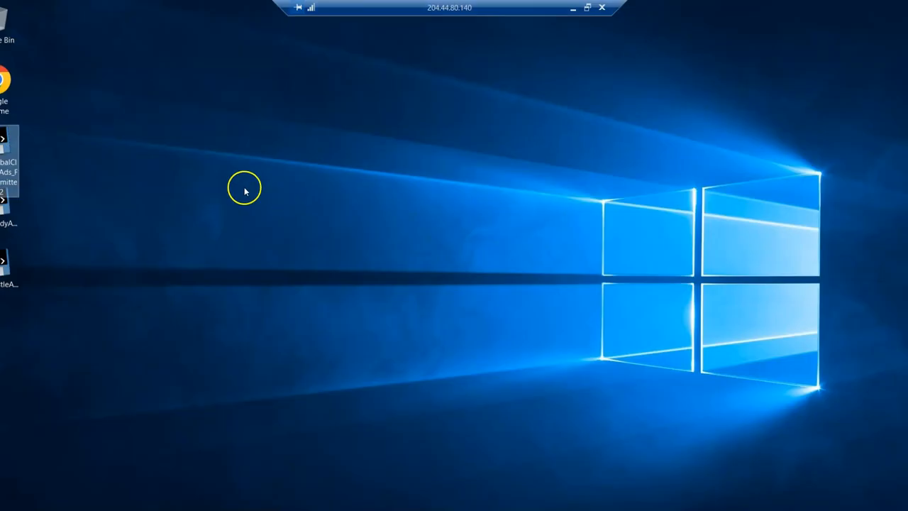
{"action": "mouse_move", "coordinate": [174, 138]}
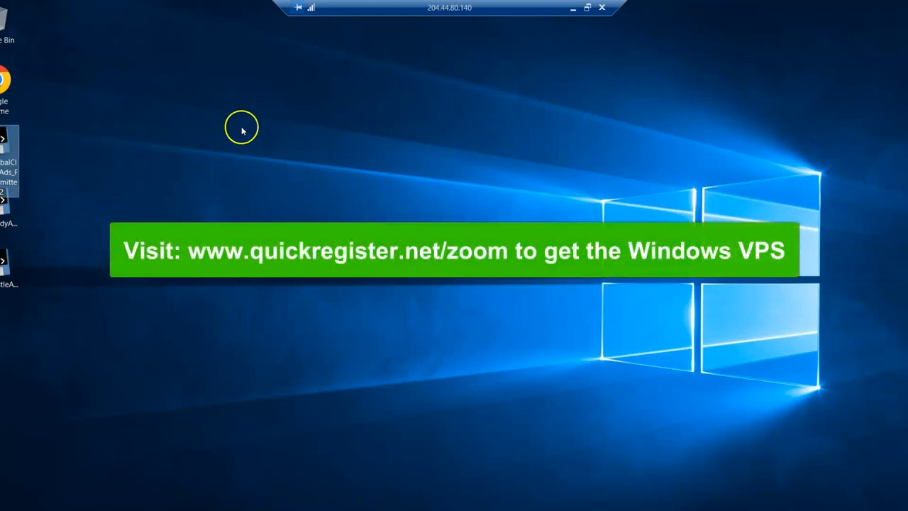
{"action": "mouse_move", "coordinate": [242, 124]}
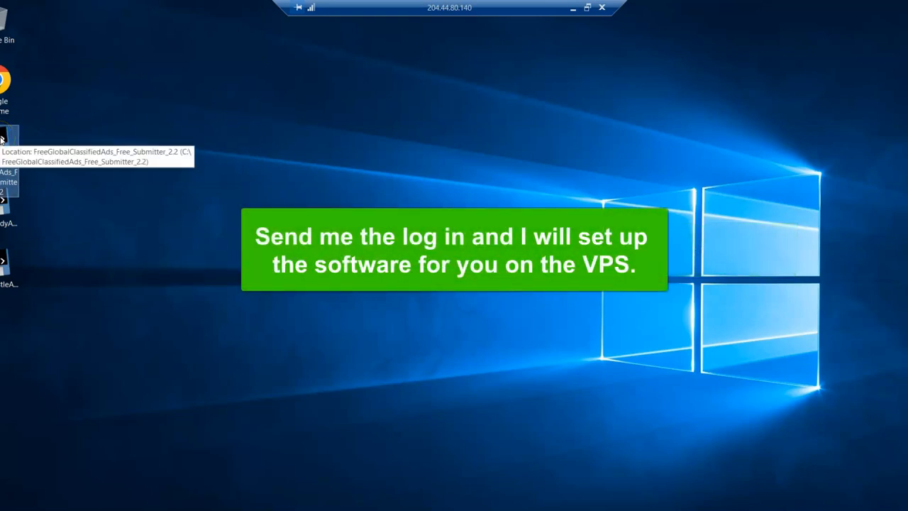
{"action": "mouse_move", "coordinate": [224, 107]}
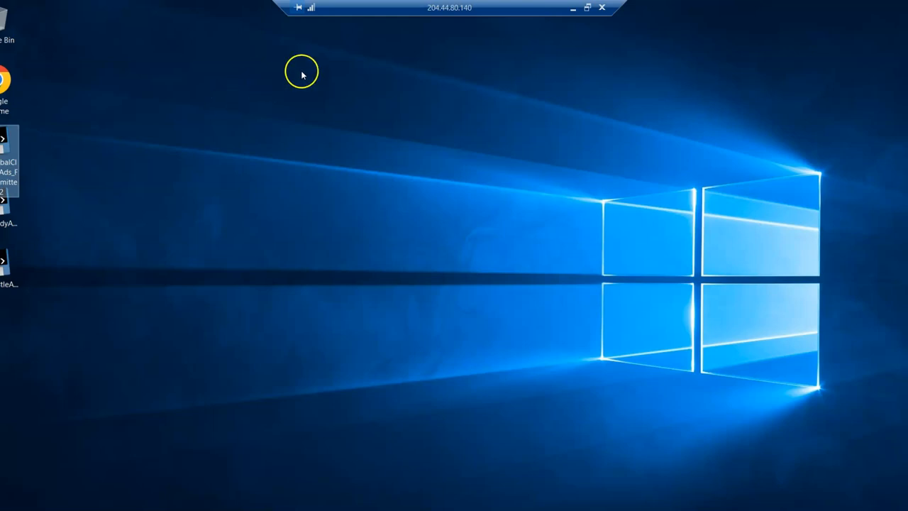
{"action": "mouse_move", "coordinate": [382, 132]}
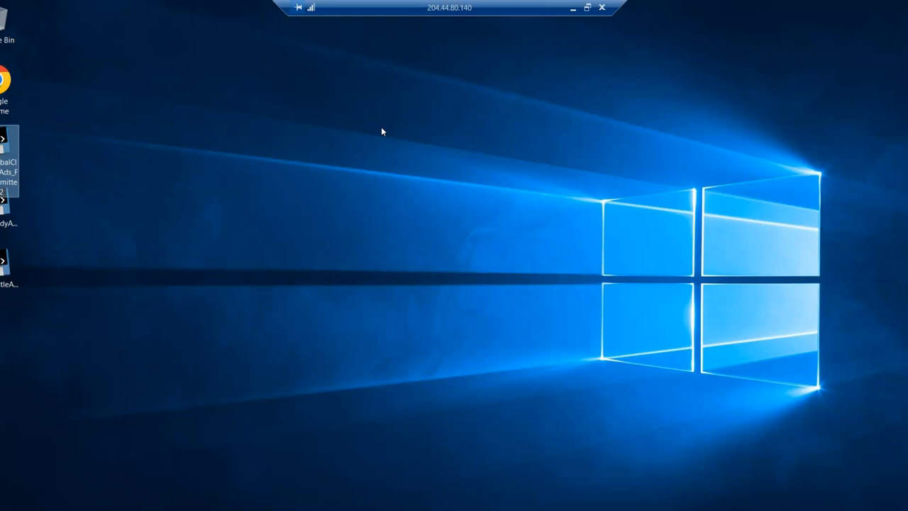
Launch FreeGlobalClassifiedAds Free Submitter 2.2 from its remote desktop shortcut.
{"action": "left_click", "coordinate": [381, 135]}
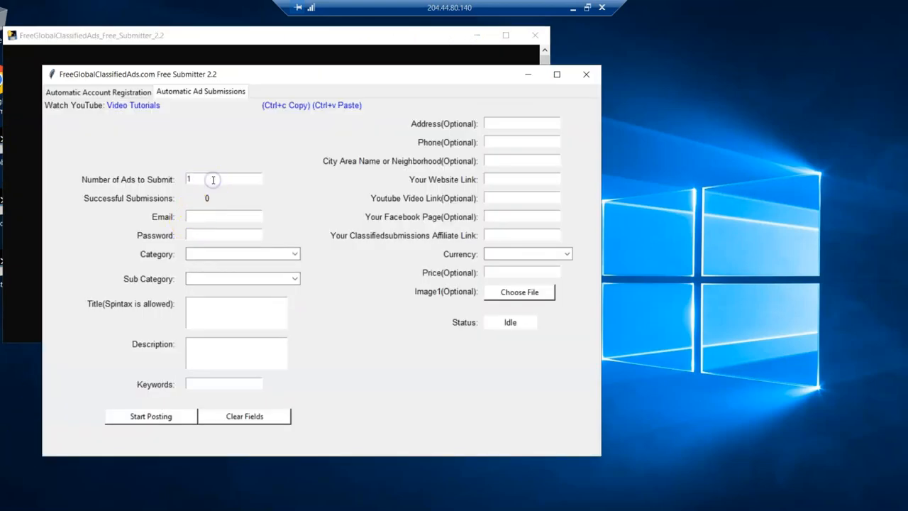
{"action": "mouse_move", "coordinate": [214, 219]}
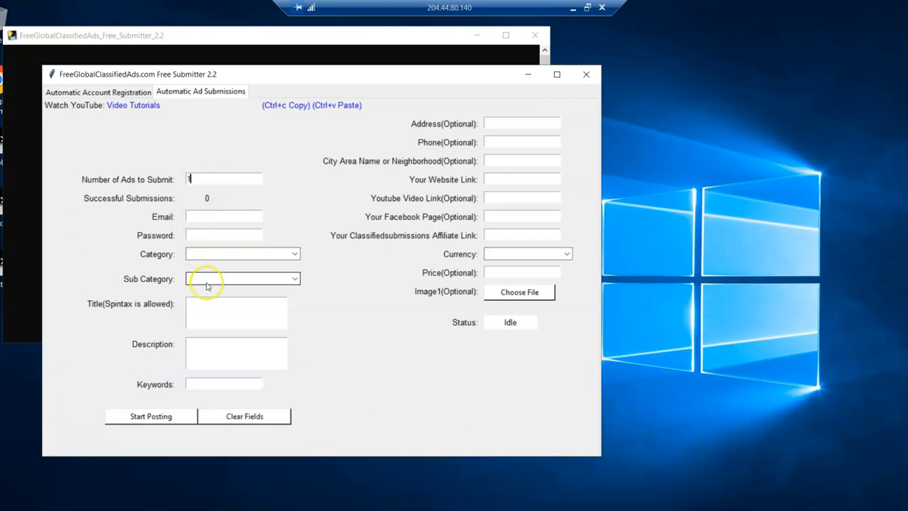
{"action": "mouse_move", "coordinate": [183, 347]}
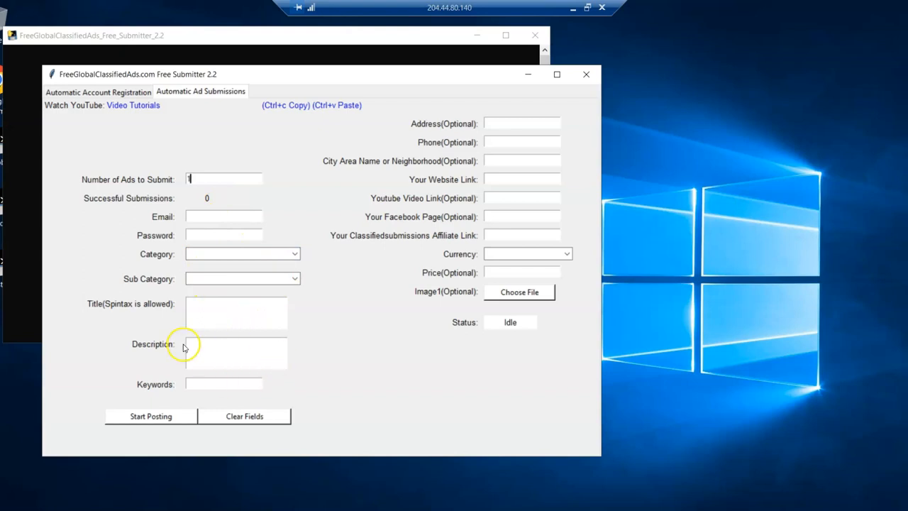
{"action": "mouse_move", "coordinate": [431, 290]}
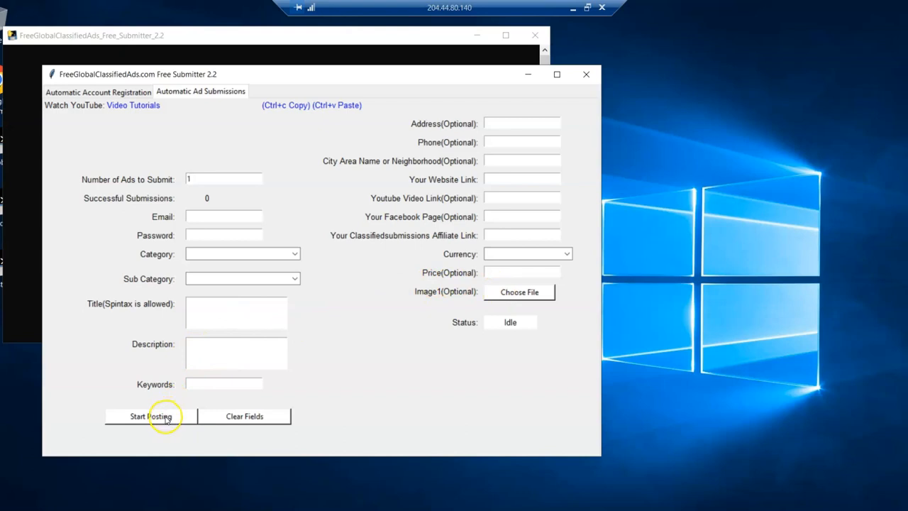
Start posting one ad from the Automatic Ad Submissions tab so the automated browser opens.
{"action": "left_click", "coordinate": [224, 179]}
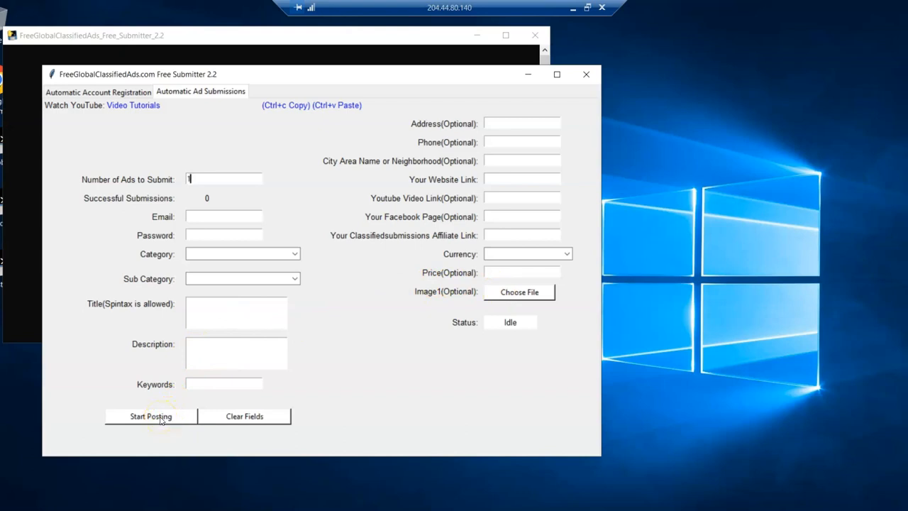
{"action": "left_click", "coordinate": [150, 416]}
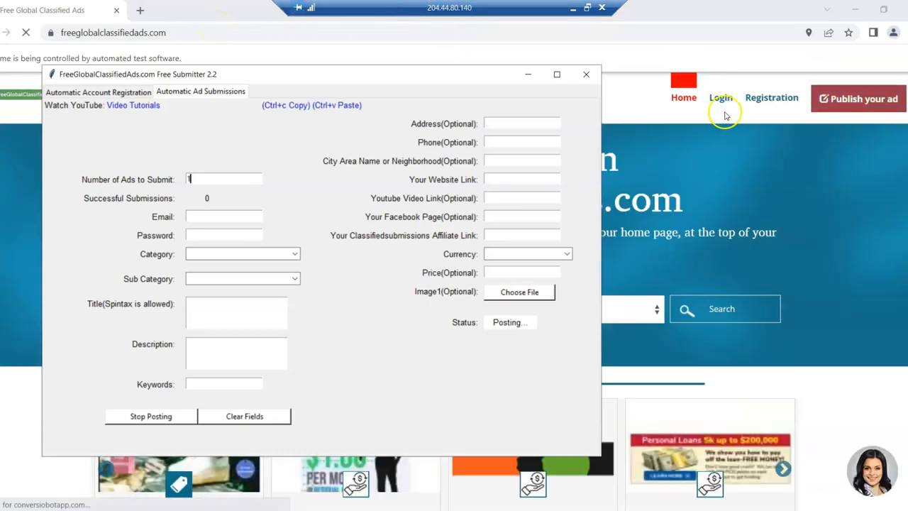
Let the automated browser reach the login page, then disconnect the Remote Desktop session.
{"action": "left_click", "coordinate": [721, 97]}
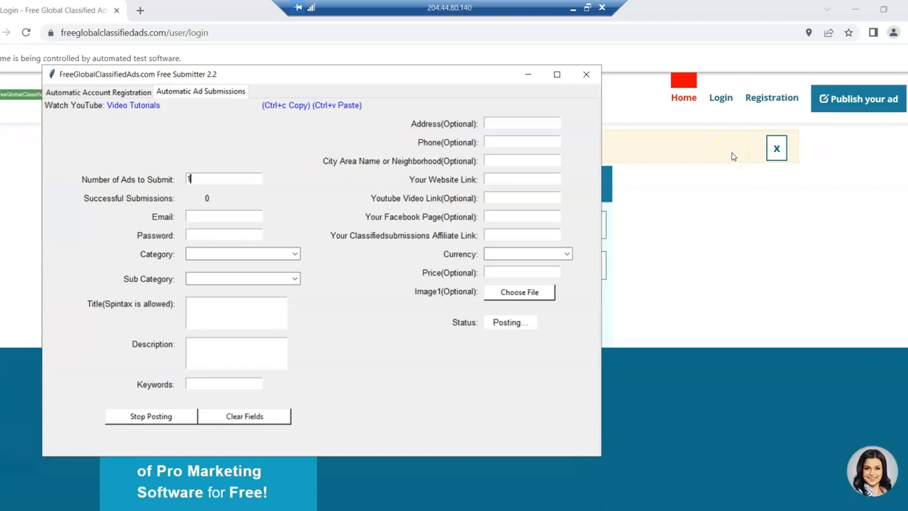
{"action": "mouse_move", "coordinate": [707, 46]}
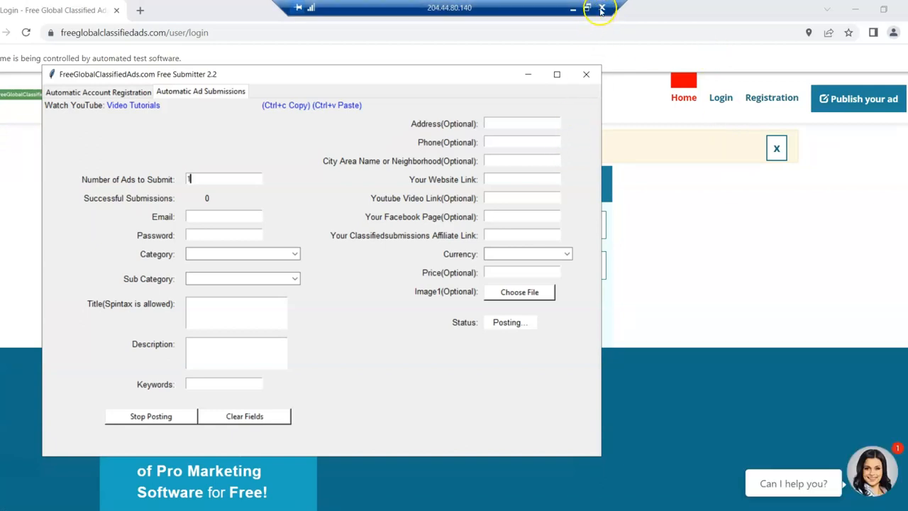
{"action": "left_click", "coordinate": [602, 9]}
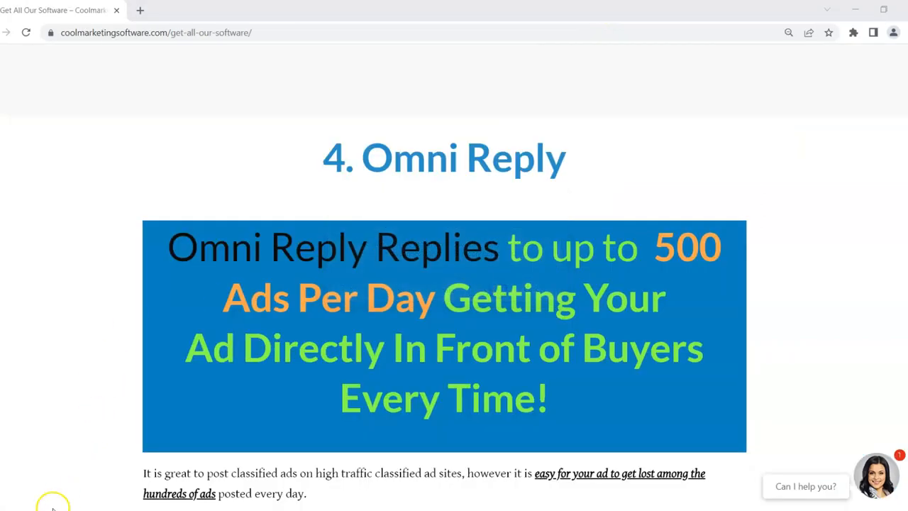
Reconnect to the VPS via Remote Desktop, accepting the certificate warning, and check the submitter's status shows Finished.
{"action": "left_click", "coordinate": [54, 503]}
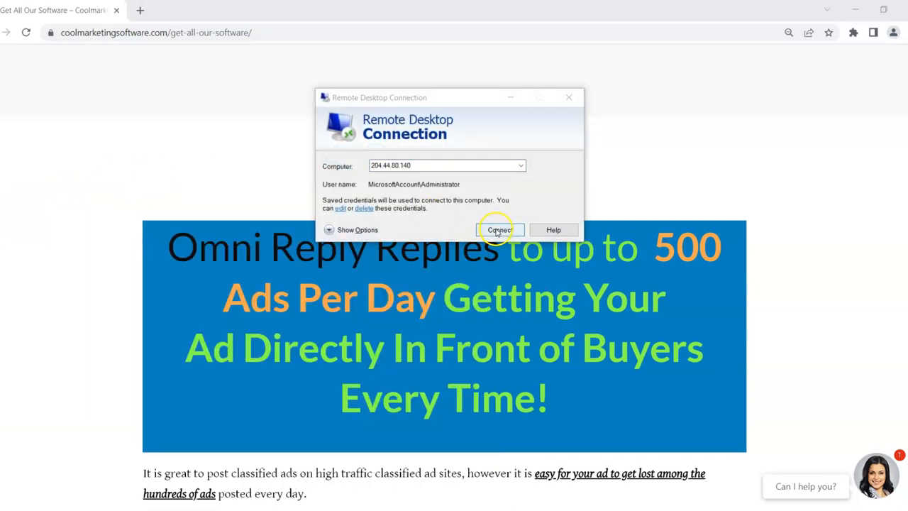
{"action": "left_click", "coordinate": [499, 229]}
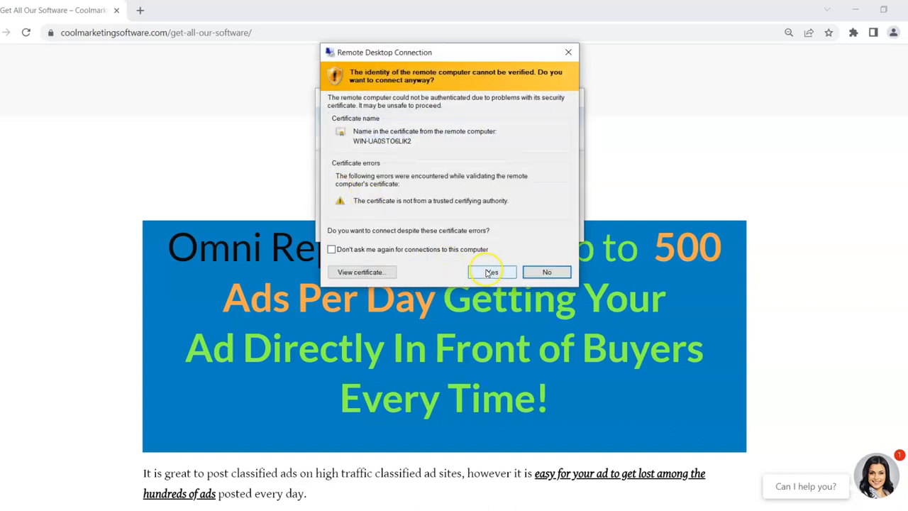
{"action": "left_click", "coordinate": [490, 272]}
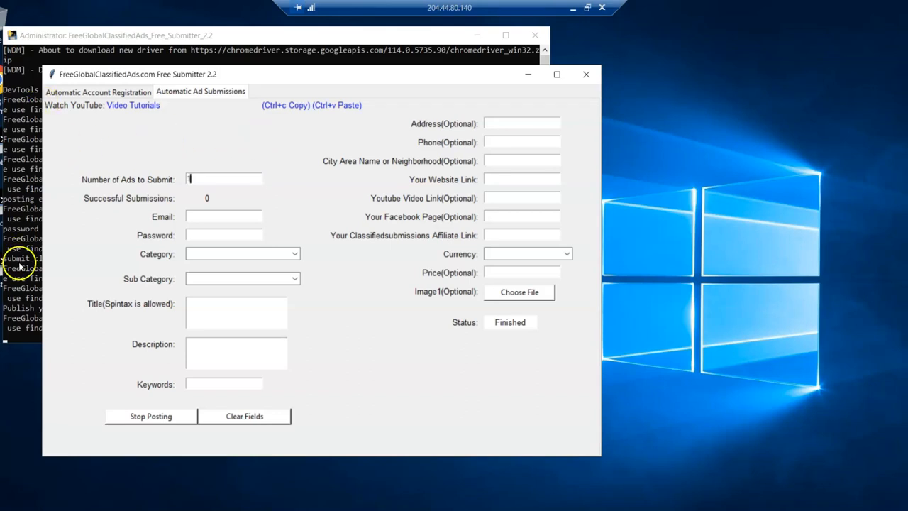
{"action": "mouse_move", "coordinate": [347, 183]}
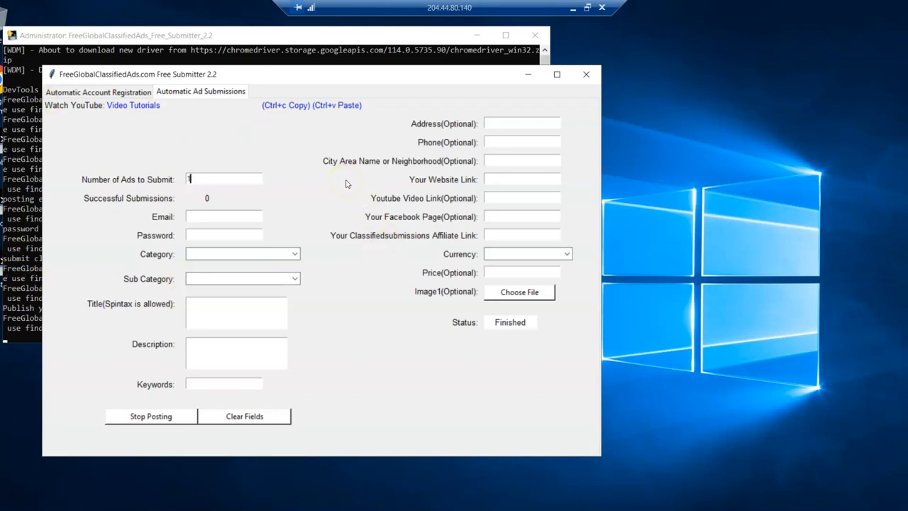
{"action": "mouse_move", "coordinate": [348, 184]}
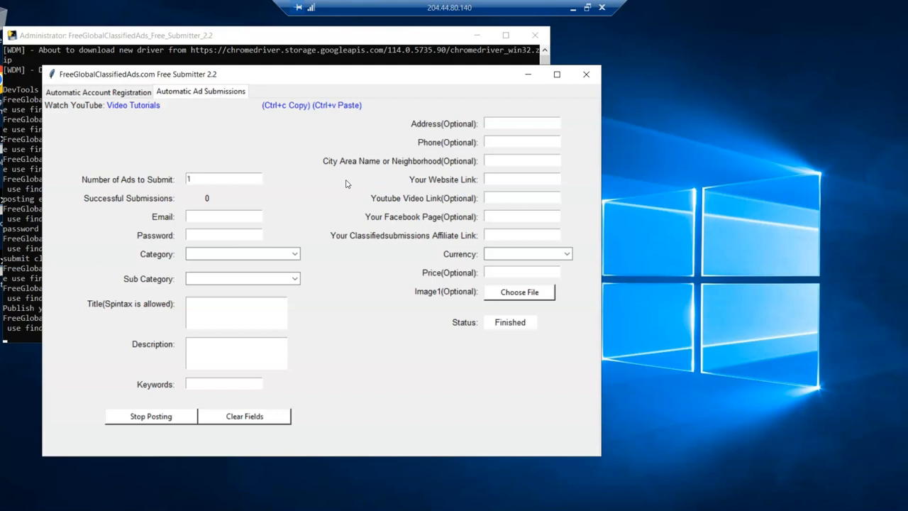
{"action": "left_click", "coordinate": [224, 179]}
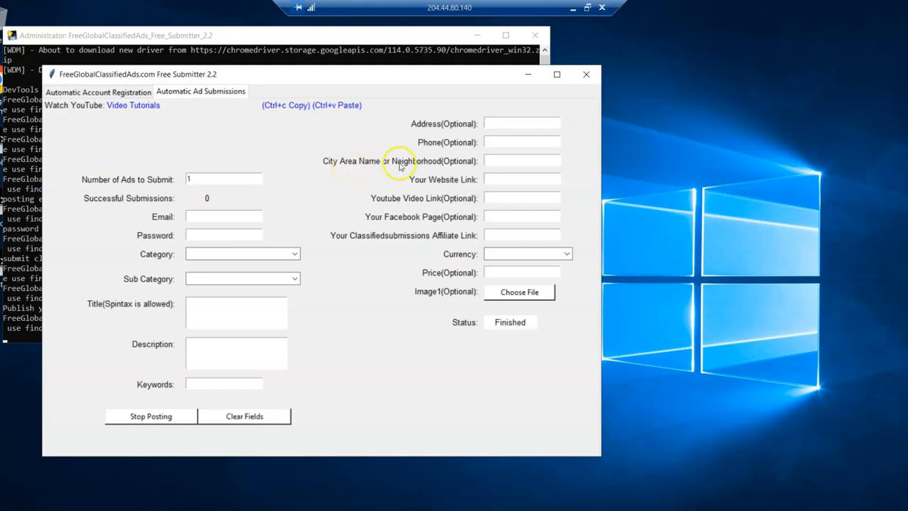
{"action": "mouse_move", "coordinate": [39, 396]}
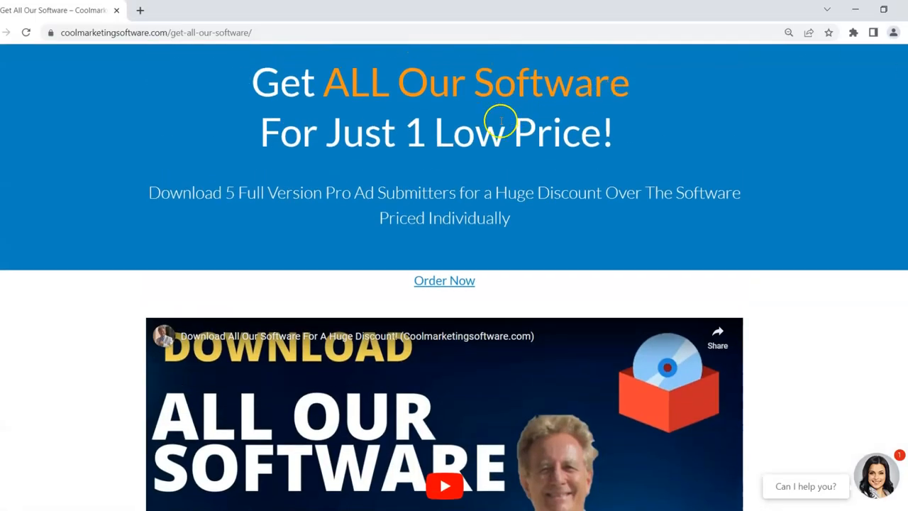
{"action": "mouse_move", "coordinate": [254, 192]}
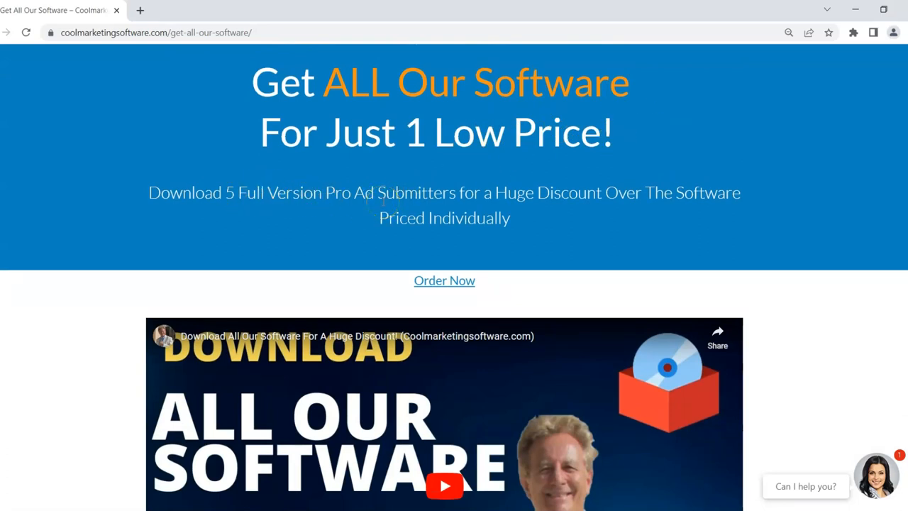
{"action": "mouse_move", "coordinate": [219, 168]}
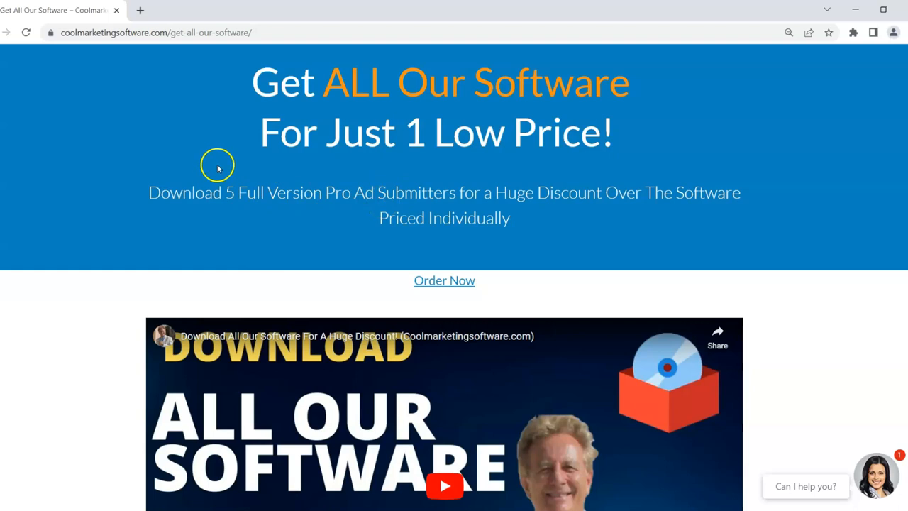